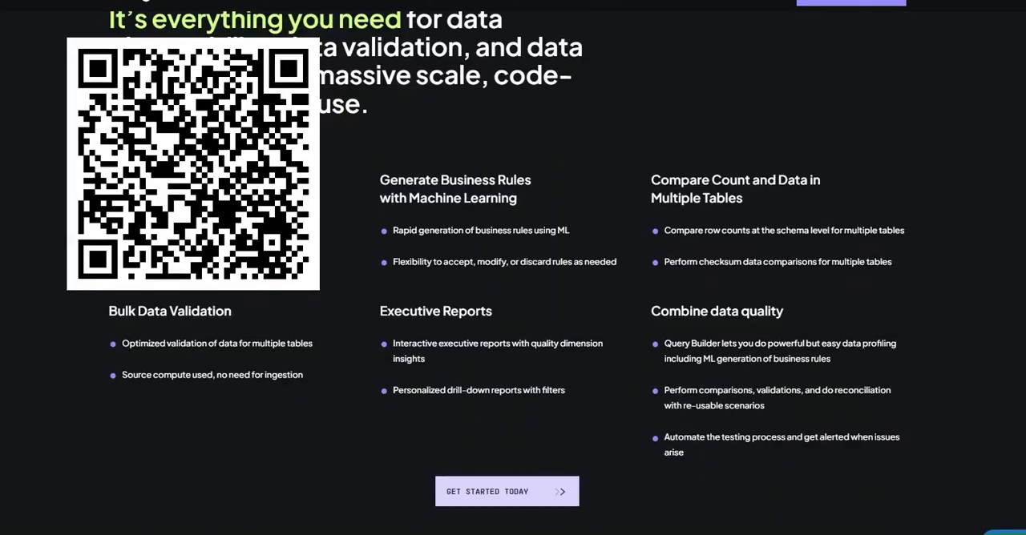
{"action": "scroll", "scroll_direction": "down", "scroll_amount": 3}
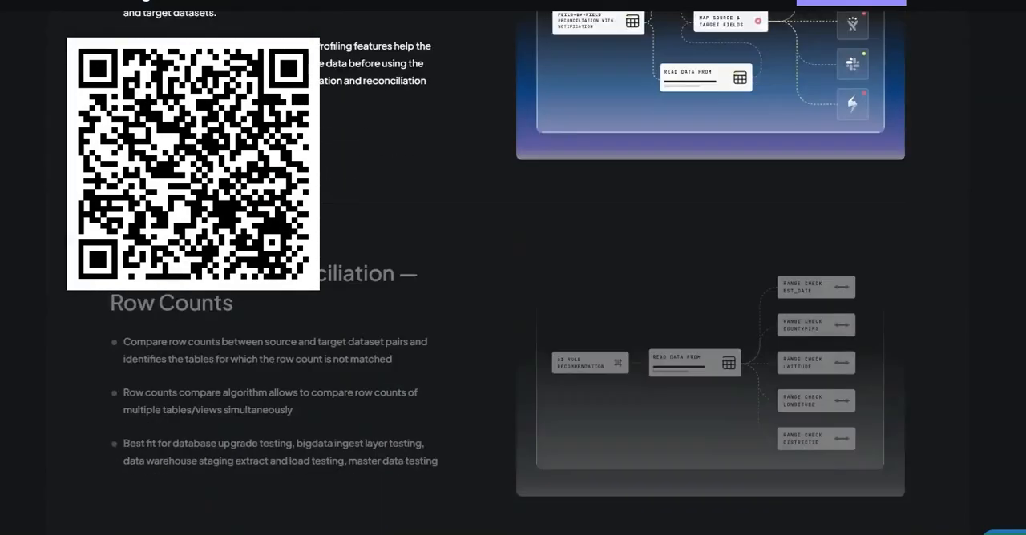
{"action": "scroll", "scroll_direction": "down", "scroll_amount": 3}
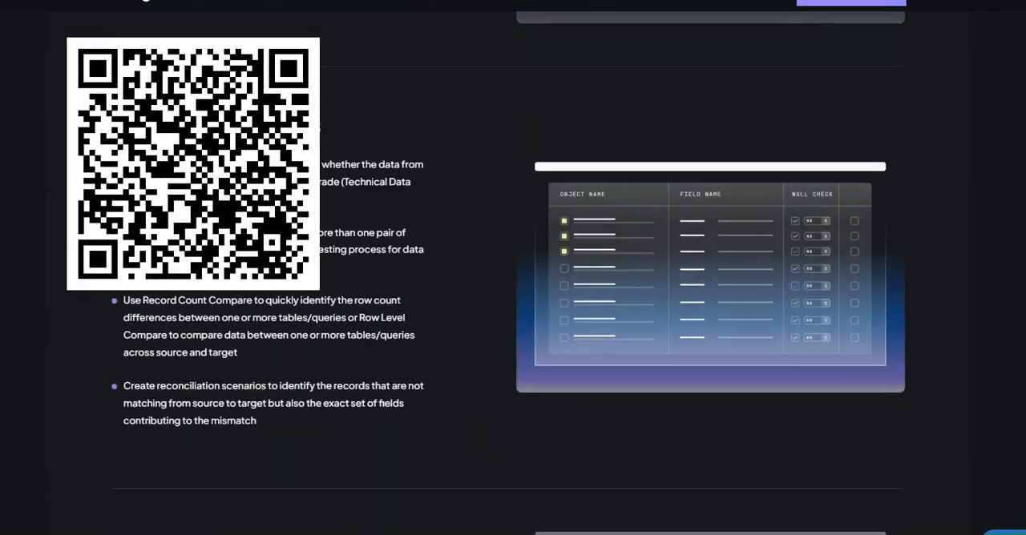
{"action": "scroll", "scroll_direction": "down", "scroll_amount": 3}
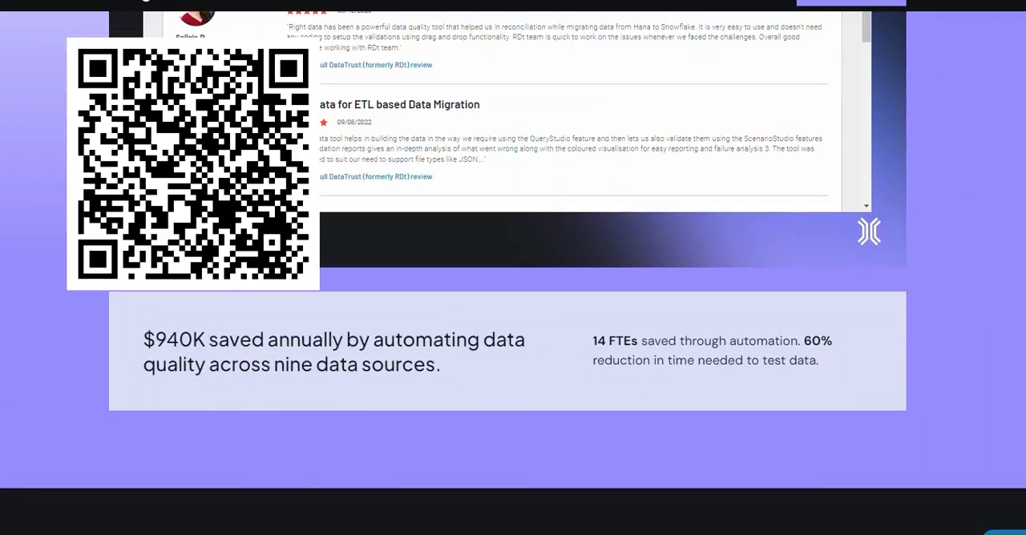
{"action": "scroll", "scroll_direction": "down", "scroll_amount": 3}
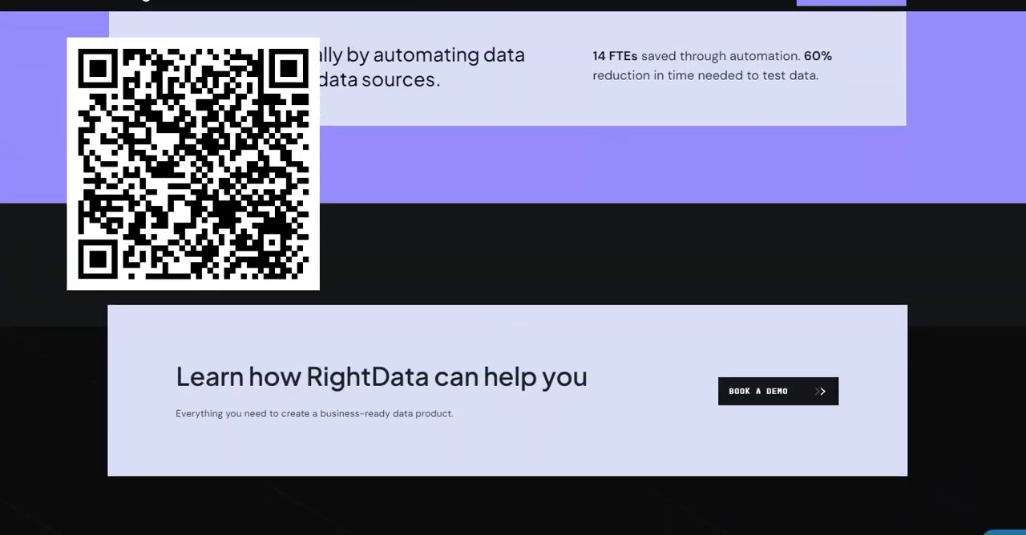